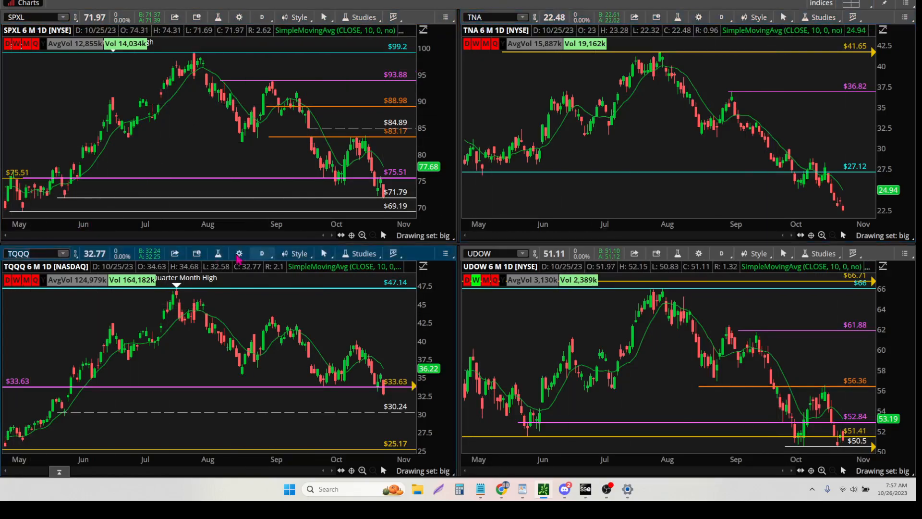
- Load the TQQQ multi-timeframe grid with yearly, quarterly, monthly, weekly and daily charts
{"action": "left_click", "coordinate": [494, 253]}
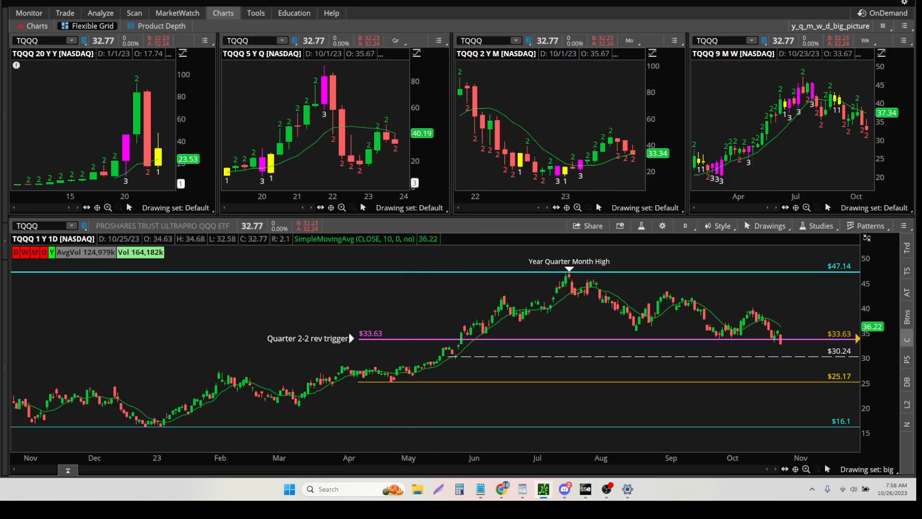
{"action": "mouse_move", "coordinate": [427, 227]}
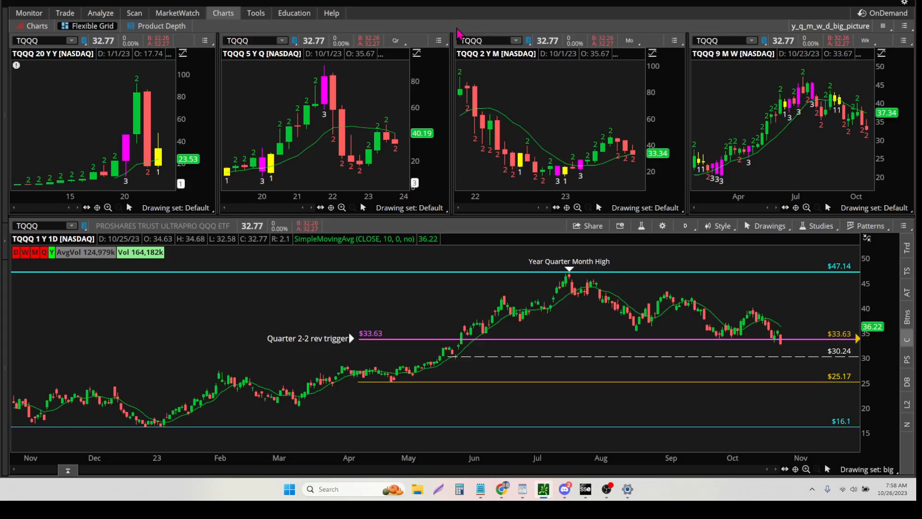
{"action": "mouse_move", "coordinate": [677, 294]}
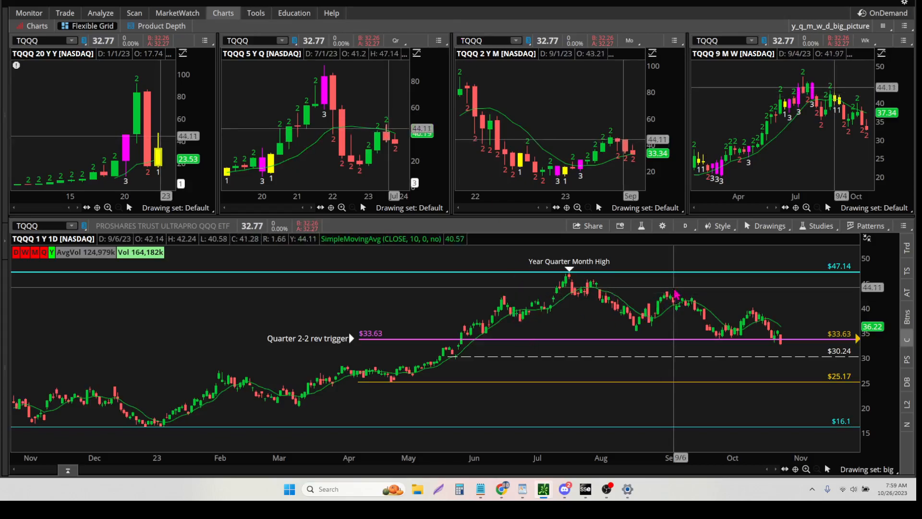
{"action": "mouse_move", "coordinate": [670, 321]}
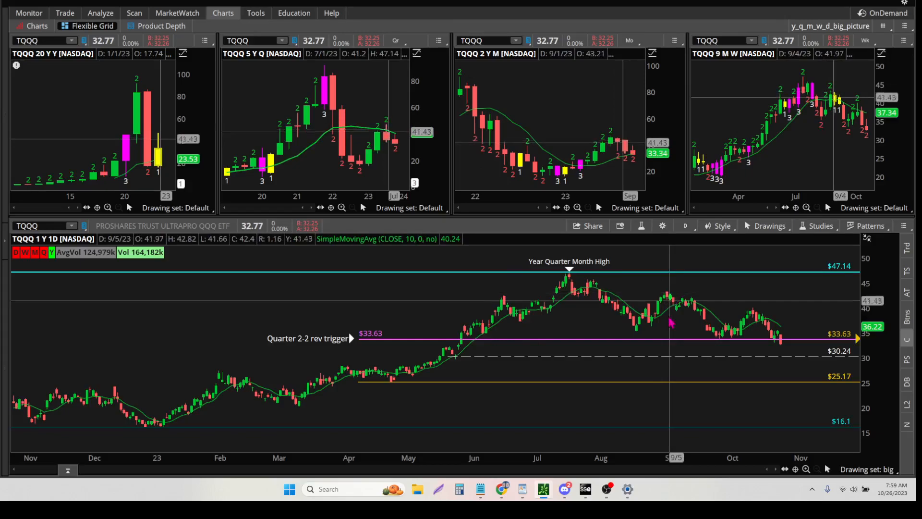
{"action": "mouse_move", "coordinate": [500, 274]}
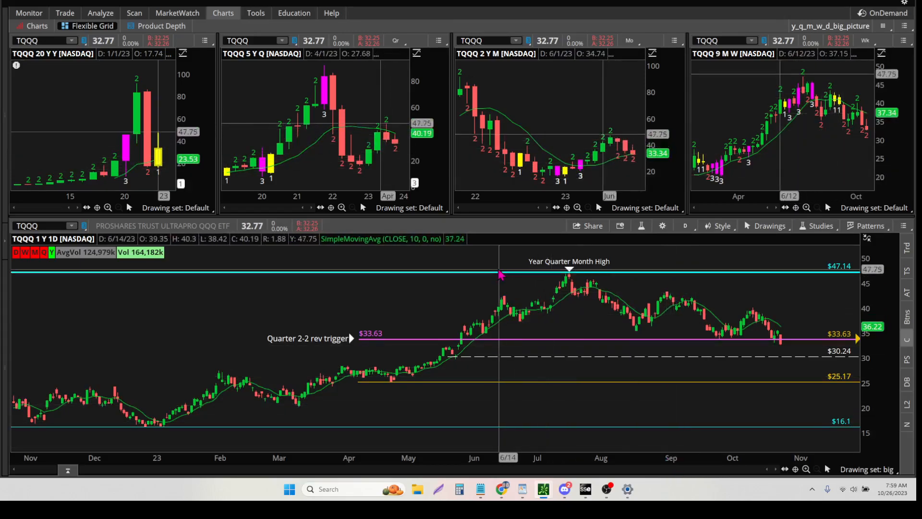
{"action": "mouse_move", "coordinate": [499, 275]}
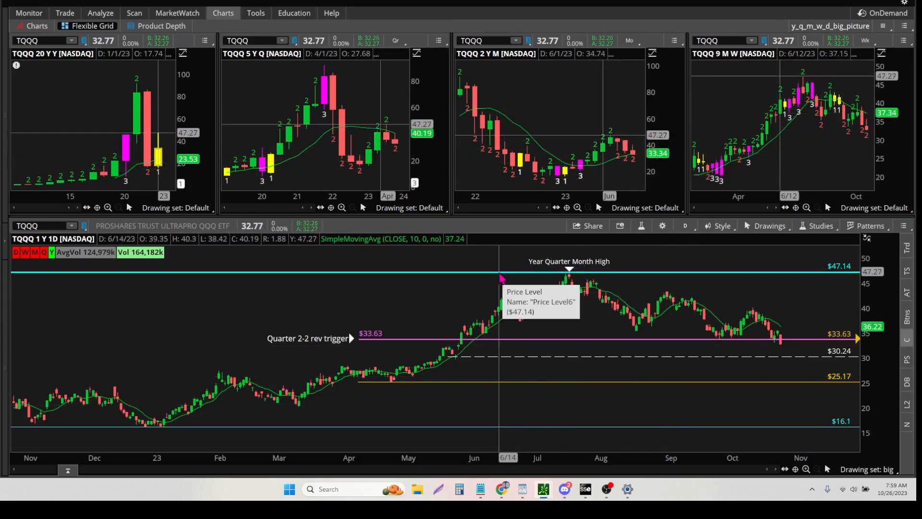
{"action": "mouse_move", "coordinate": [500, 279]}
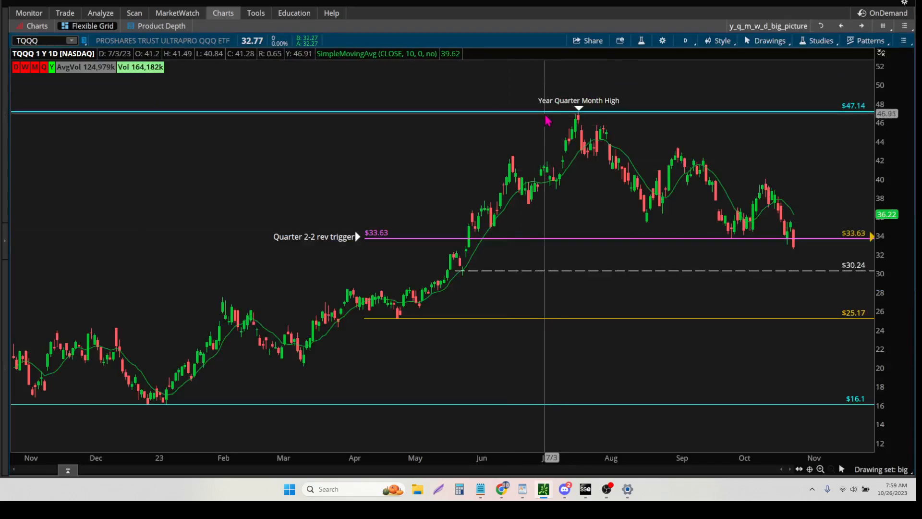
{"action": "mouse_move", "coordinate": [462, 308]}
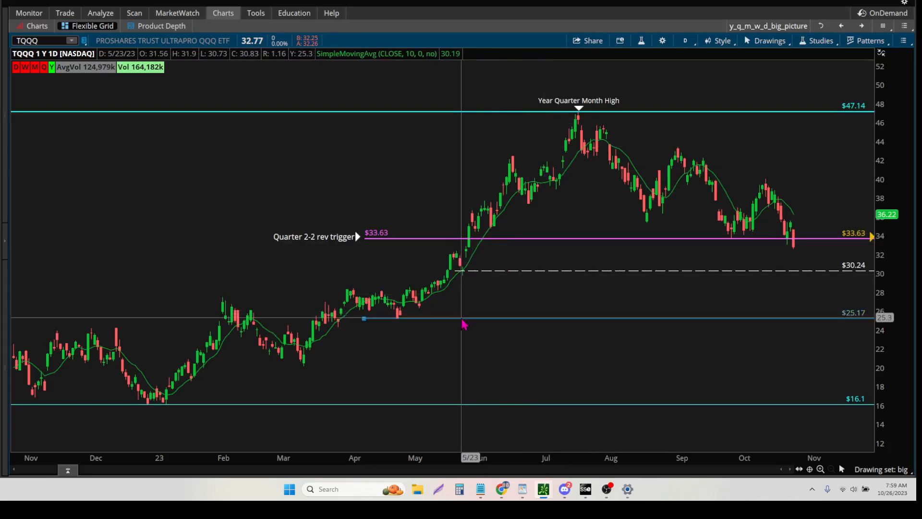
{"action": "mouse_move", "coordinate": [481, 308]}
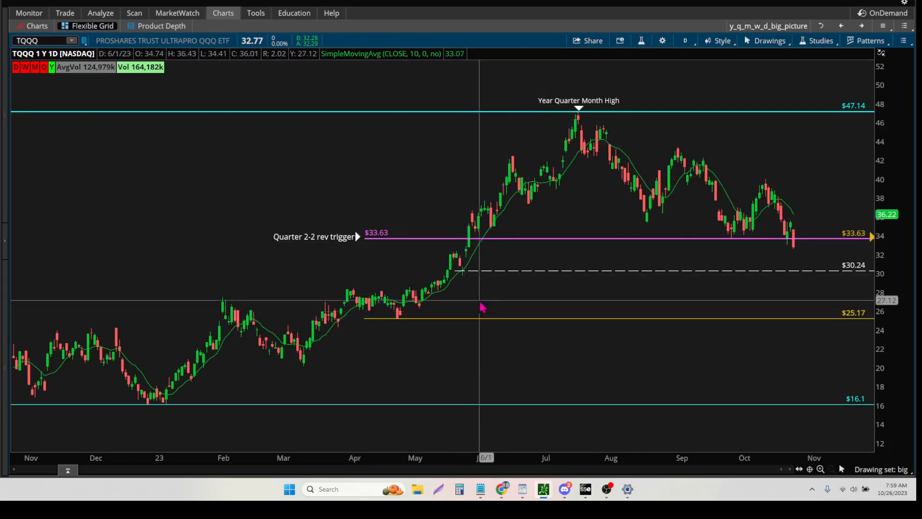
{"action": "mouse_move", "coordinate": [420, 247]}
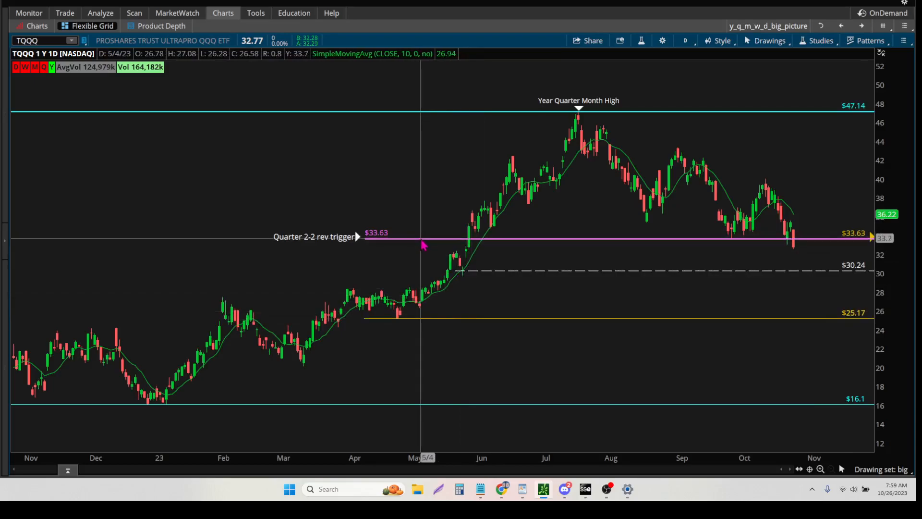
{"action": "left_click", "coordinate": [423, 238]}
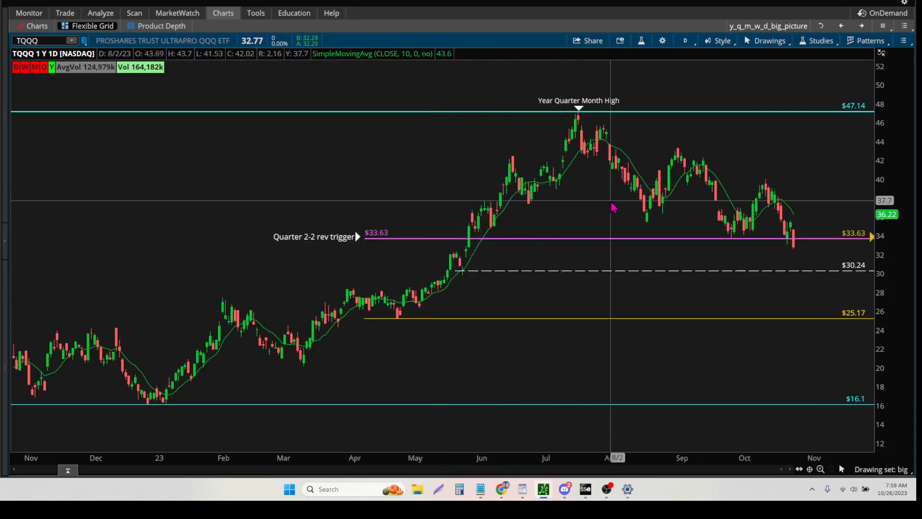
{"action": "mouse_move", "coordinate": [714, 189]}
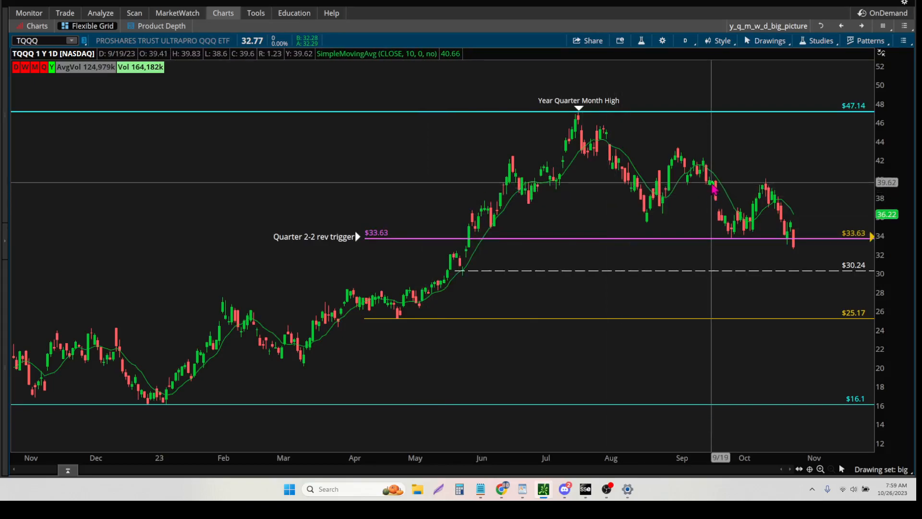
{"action": "mouse_move", "coordinate": [481, 52]}
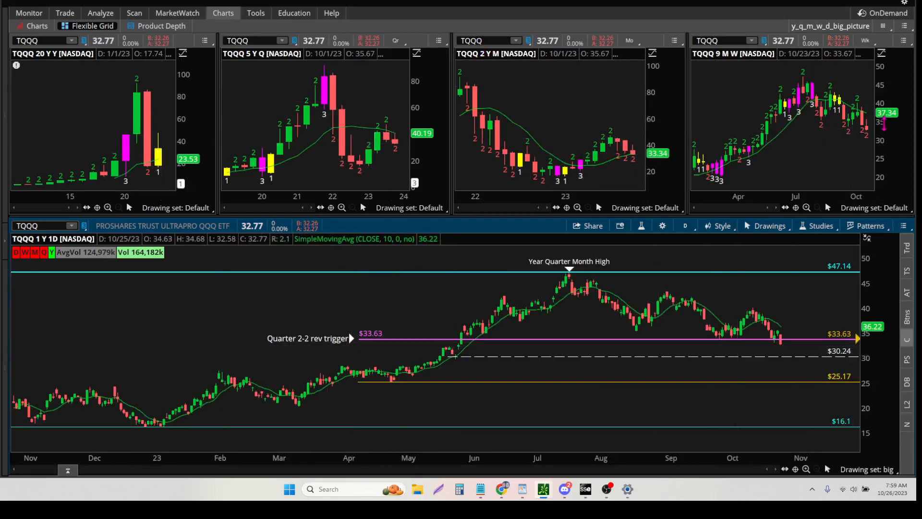
{"action": "mouse_move", "coordinate": [97, 121]}
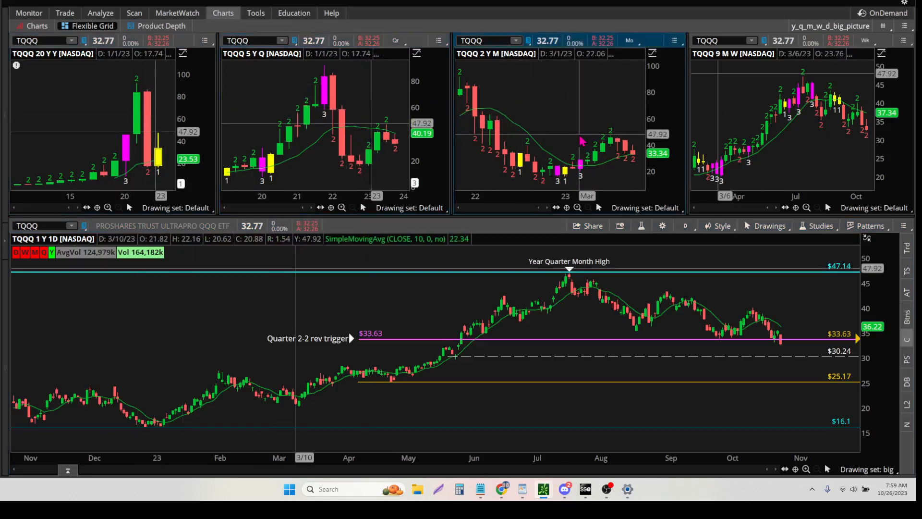
{"action": "mouse_move", "coordinate": [800, 311]}
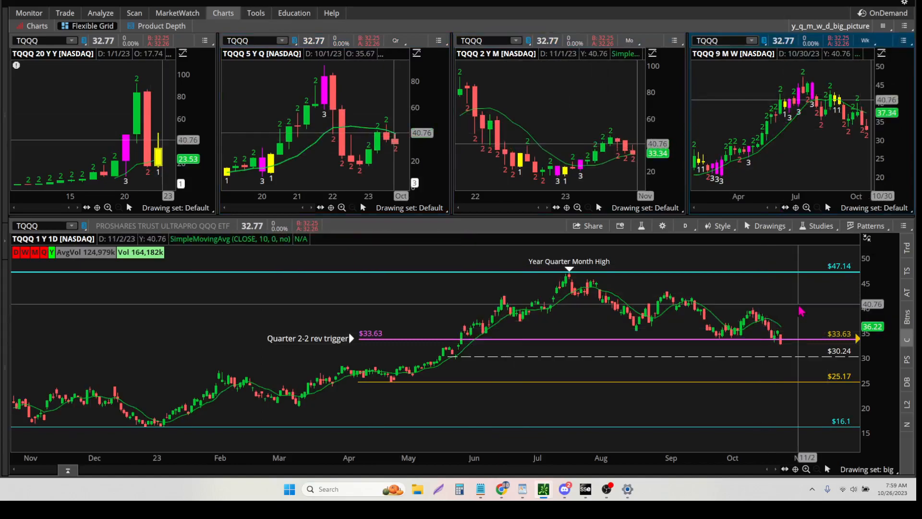
{"action": "mouse_move", "coordinate": [409, 268]}
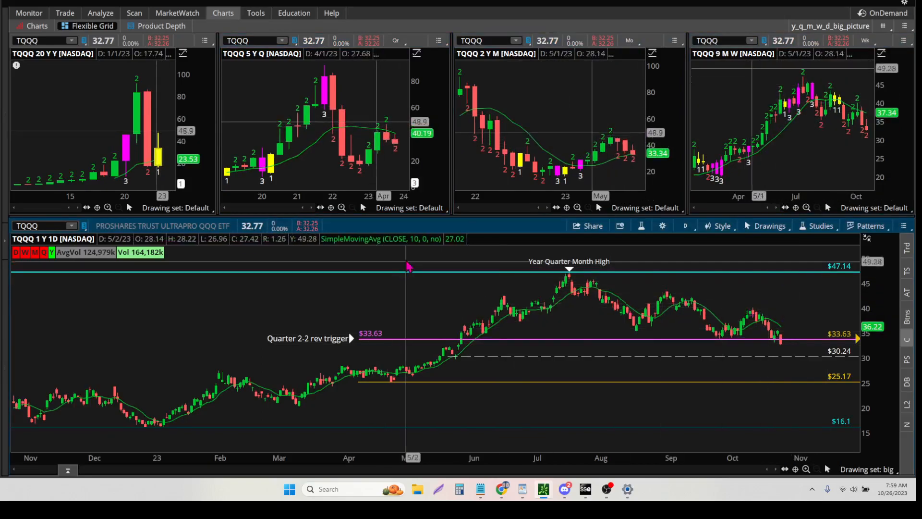
{"action": "mouse_move", "coordinate": [416, 232]}
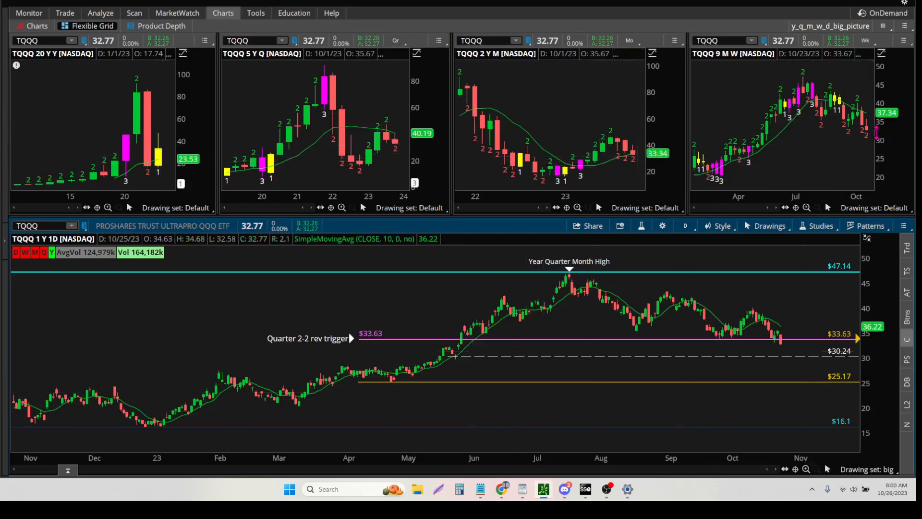
{"action": "mouse_move", "coordinate": [782, 339]}
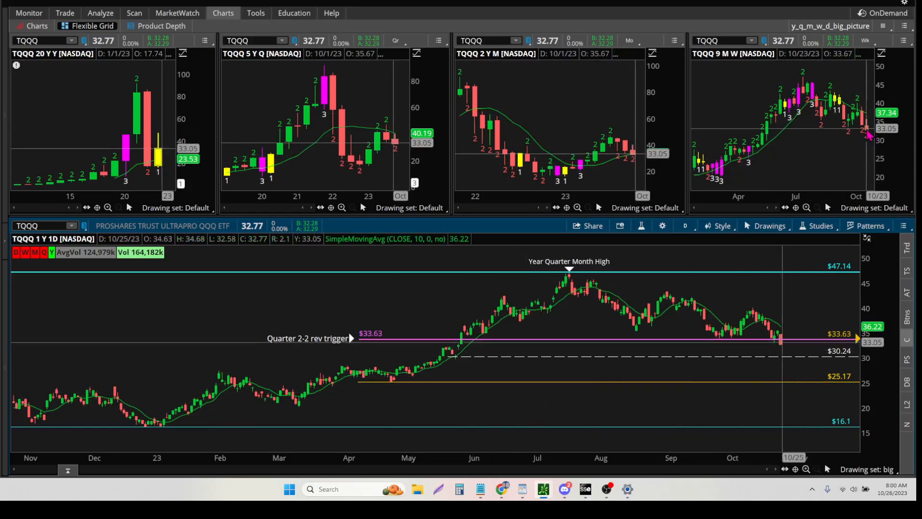
{"action": "mouse_move", "coordinate": [780, 341]}
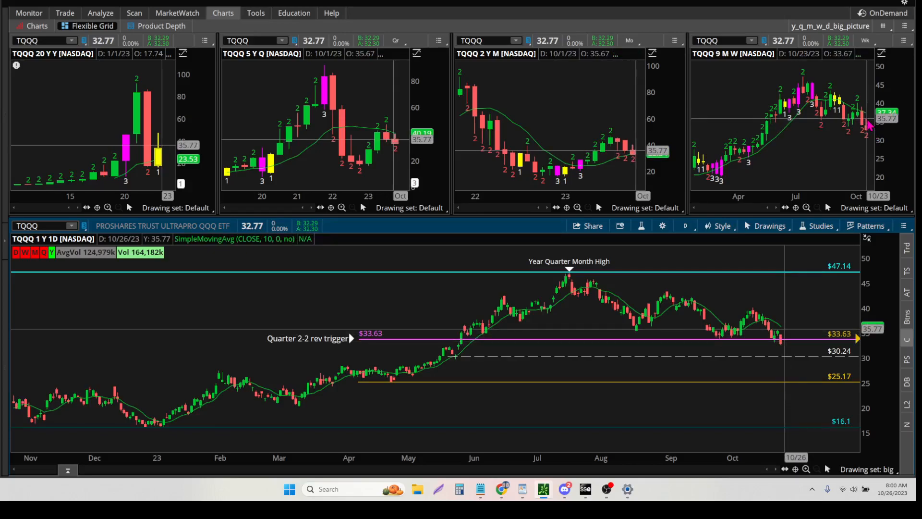
{"action": "mouse_move", "coordinate": [750, 329]}
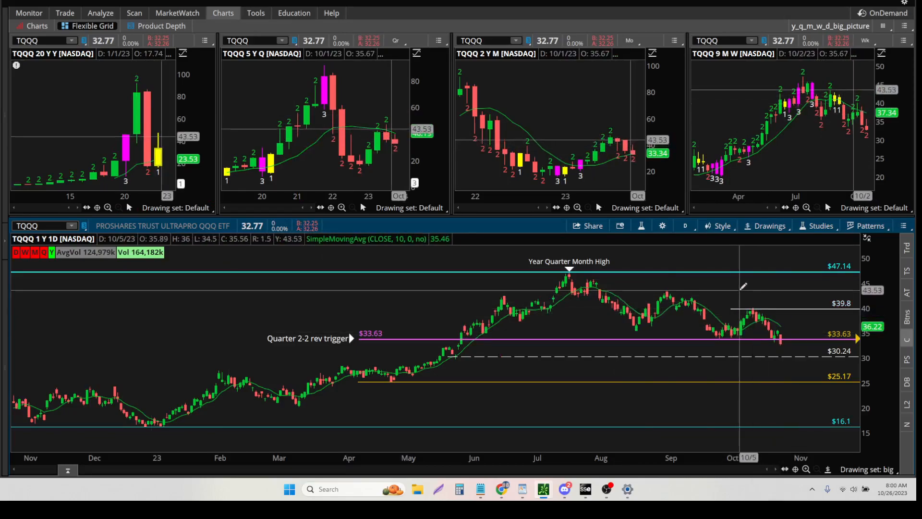
{"action": "mouse_move", "coordinate": [776, 305]}
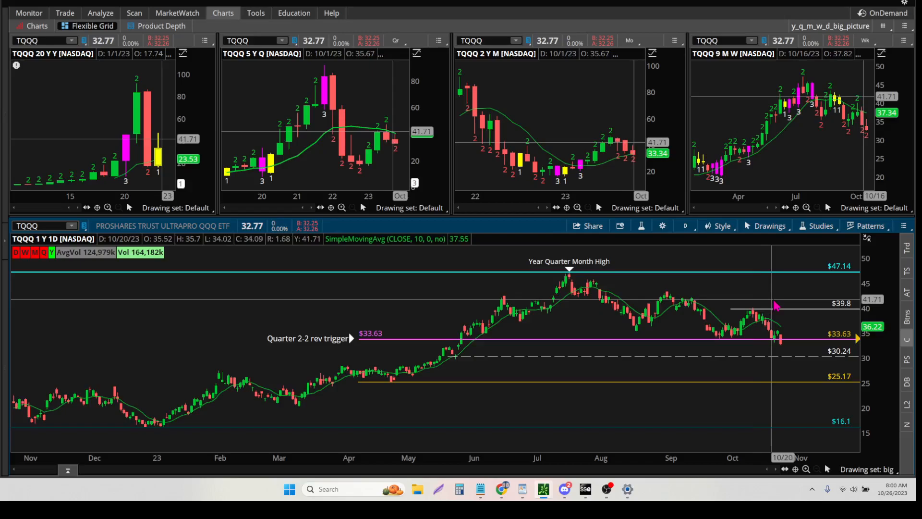
- Bring up the Properties of the newly drawn price level on the daily chart
{"action": "double_click", "coordinate": [765, 308]}
{"action": "type", "text": "35"}
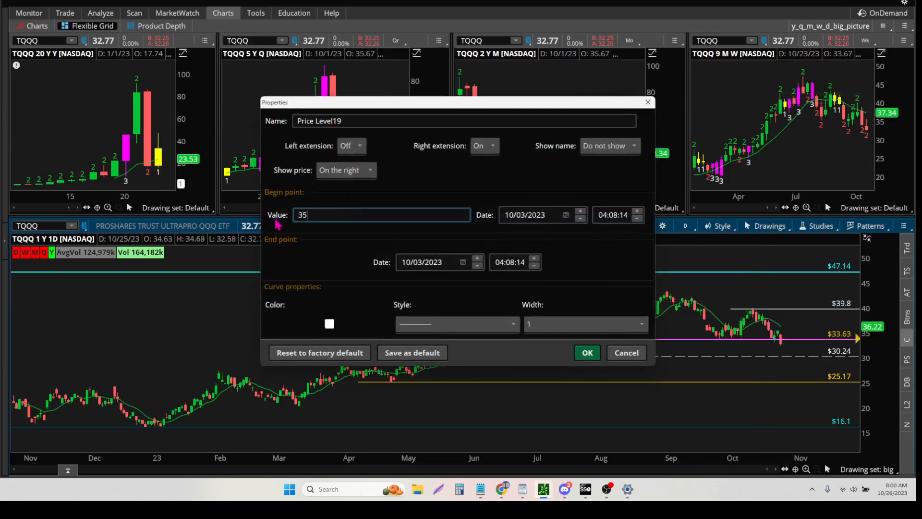
- Set the price level's value to 35.77, colour it orange and apply
{"action": "type", "text": "."}
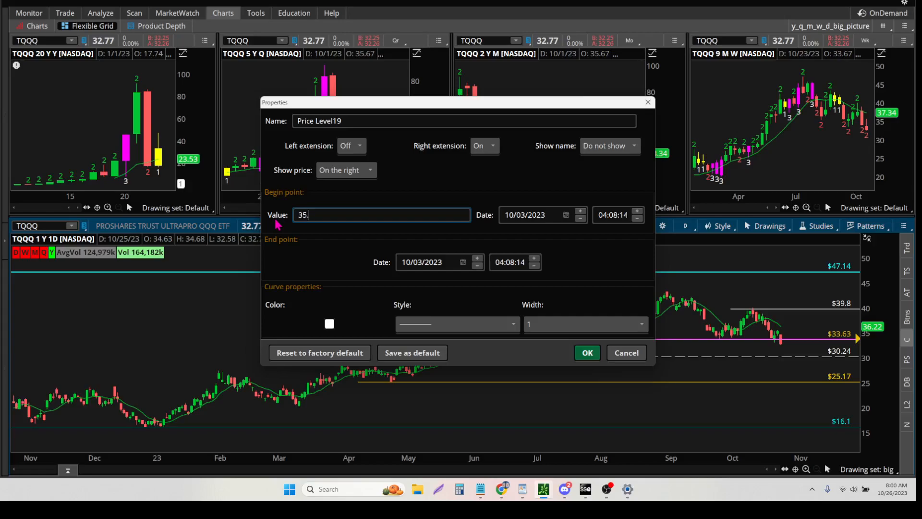
{"action": "type", "text": "77"}
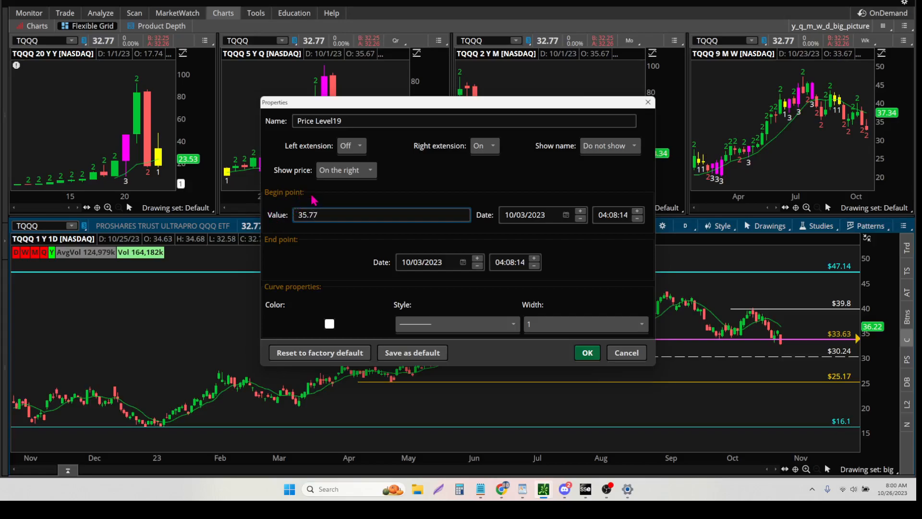
{"action": "left_click", "coordinate": [328, 324]}
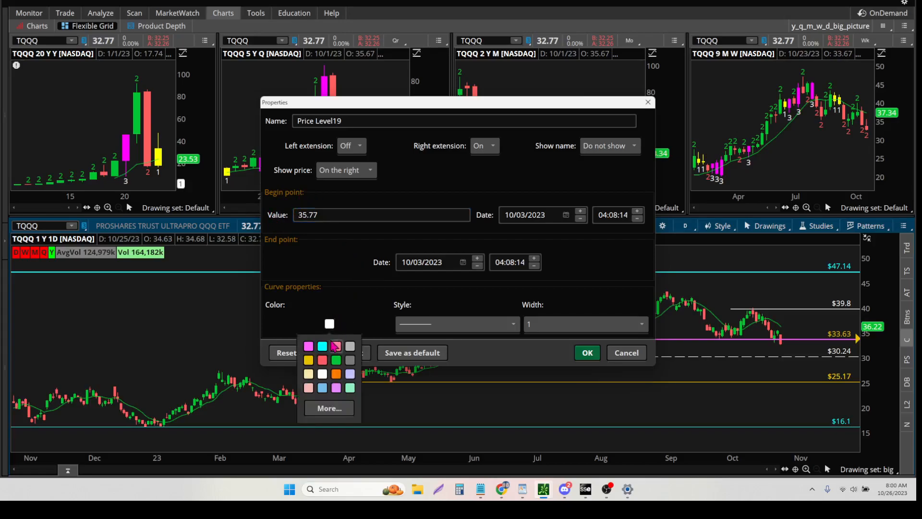
{"action": "left_click", "coordinate": [336, 374]}
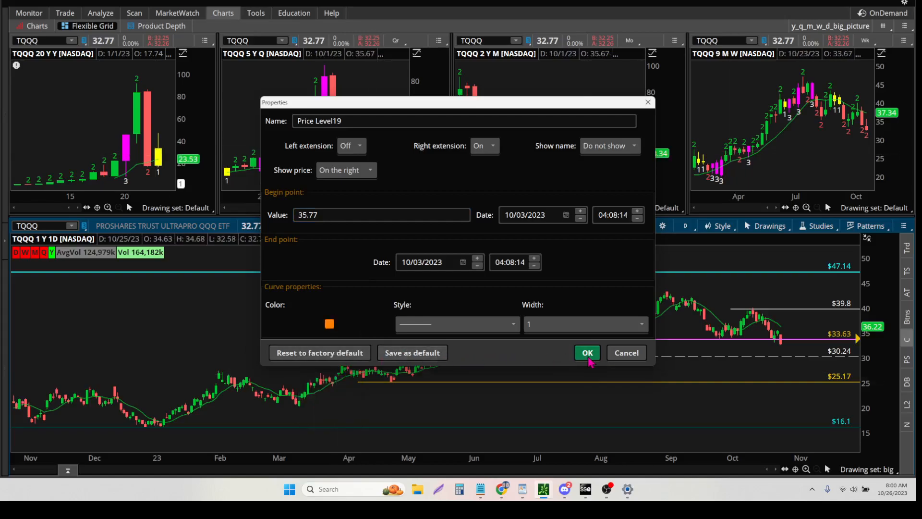
{"action": "left_click", "coordinate": [586, 352]}
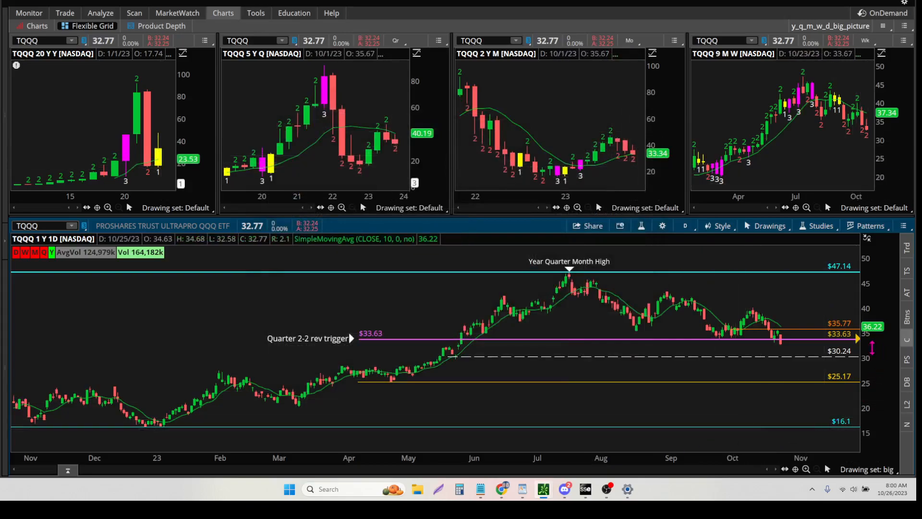
{"action": "mouse_move", "coordinate": [809, 334]}
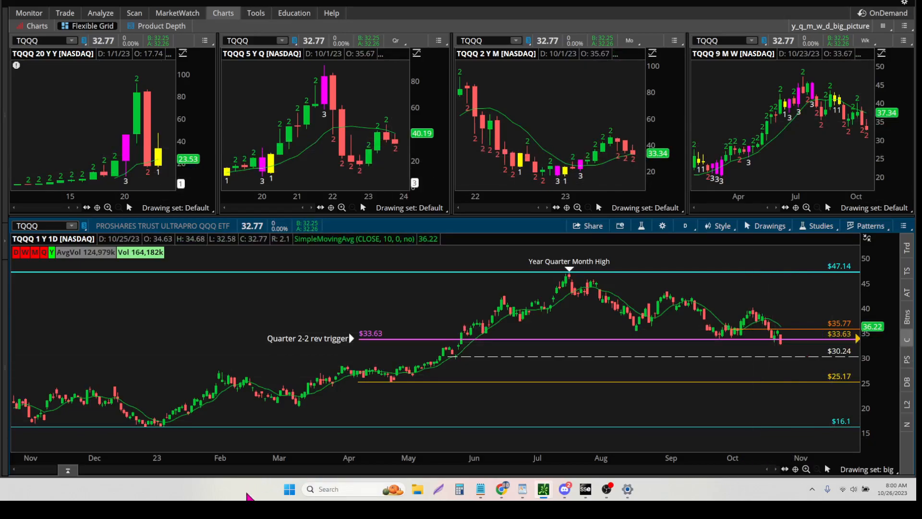
{"action": "mouse_move", "coordinate": [146, 171]}
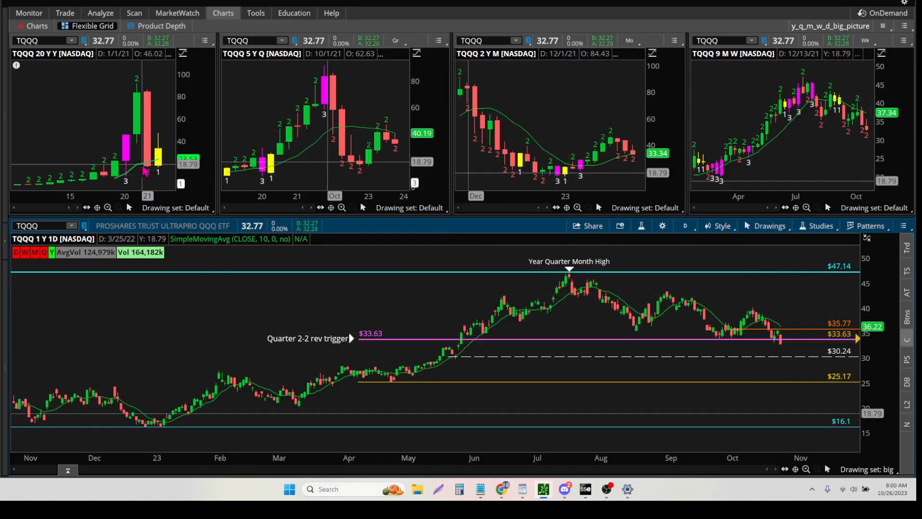
{"action": "mouse_move", "coordinate": [459, 352]}
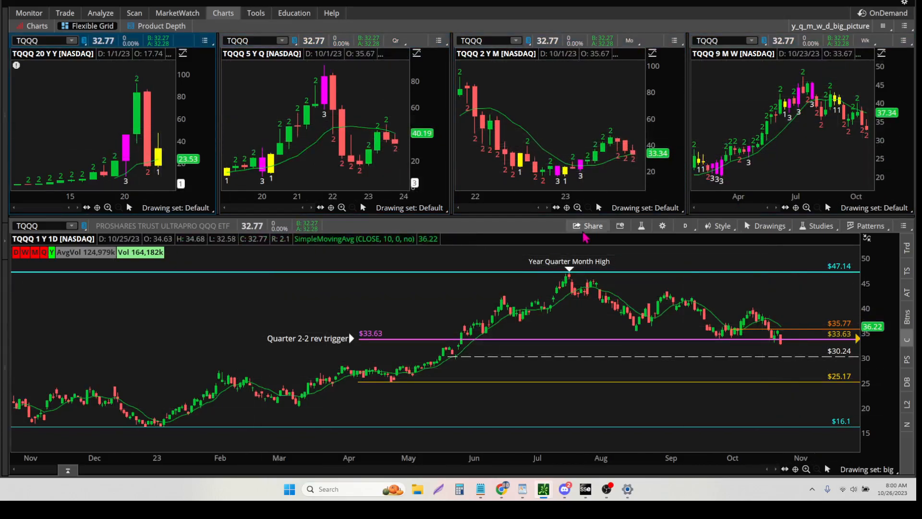
- Switch the yearly and quarterly TQQQ charts from the Default to the 'big' drawing set
{"action": "left_click", "coordinate": [174, 207]}
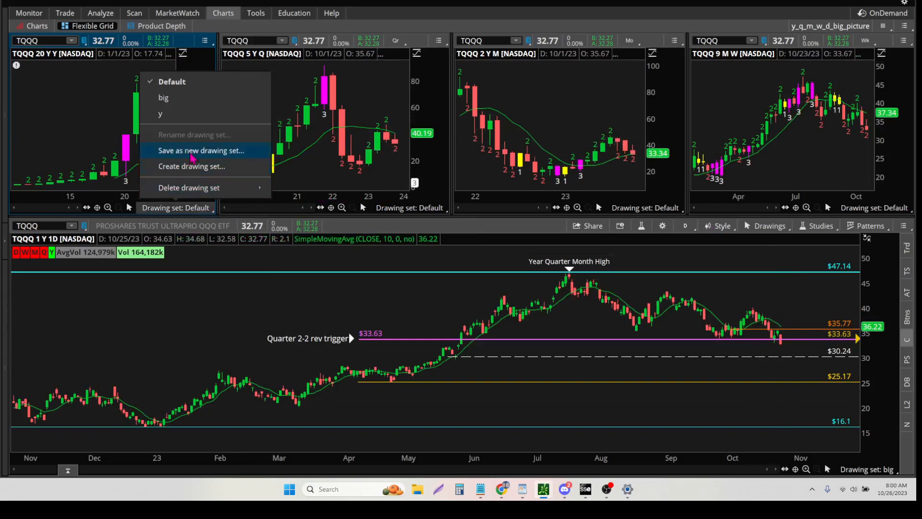
{"action": "left_click", "coordinate": [163, 98]}
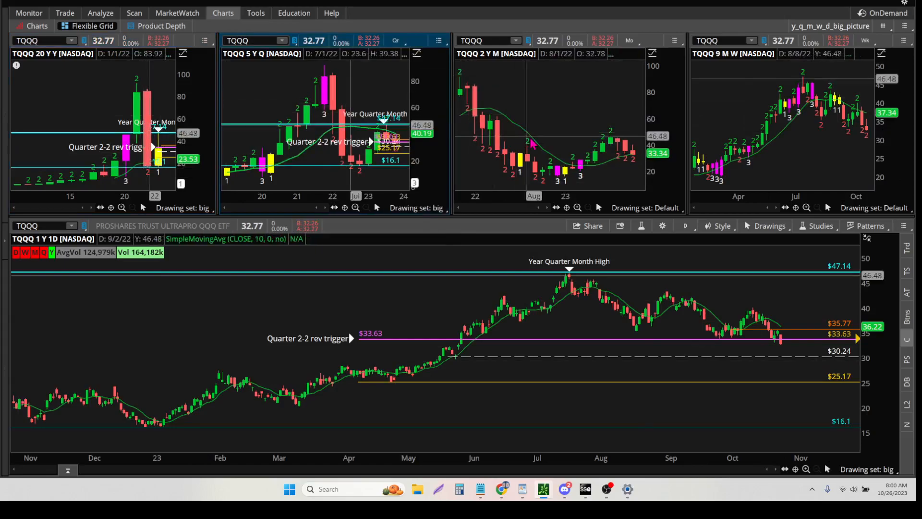
{"action": "left_click", "coordinate": [645, 207]}
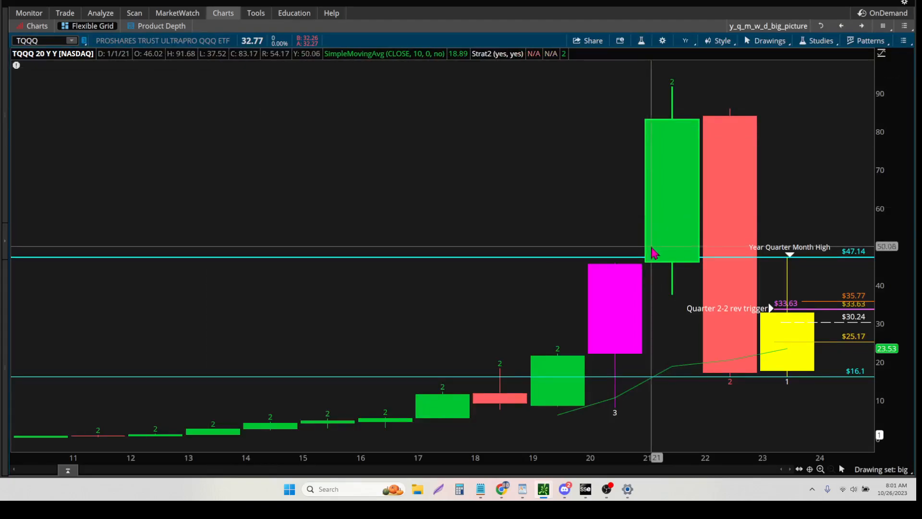
{"action": "mouse_move", "coordinate": [798, 380]}
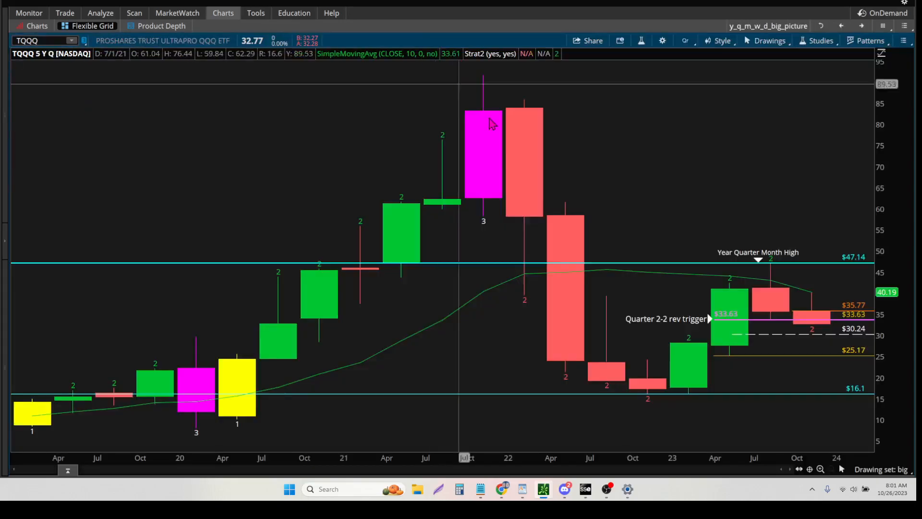
{"action": "mouse_move", "coordinate": [736, 362]}
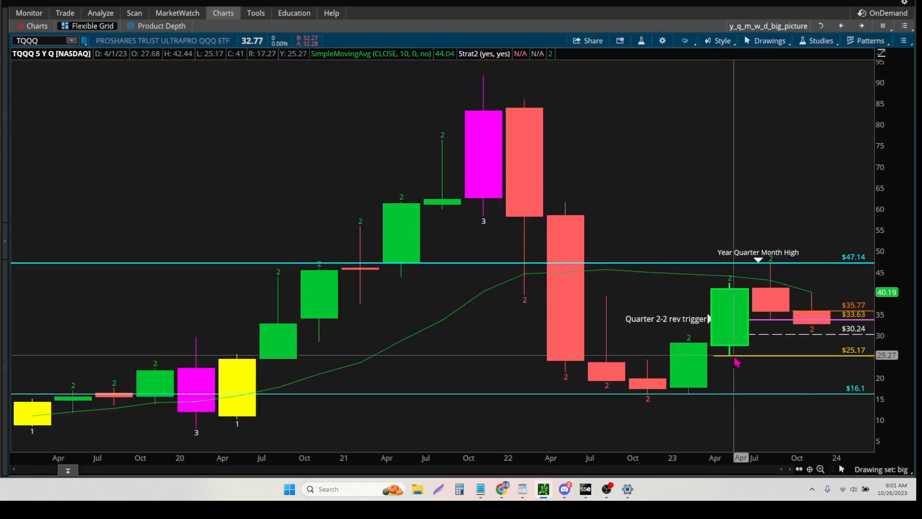
{"action": "mouse_move", "coordinate": [765, 337]}
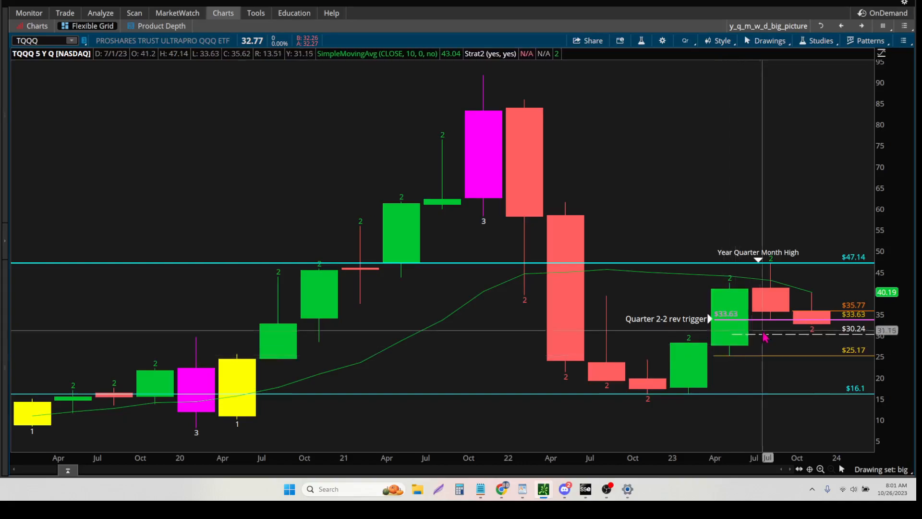
{"action": "mouse_move", "coordinate": [738, 363]}
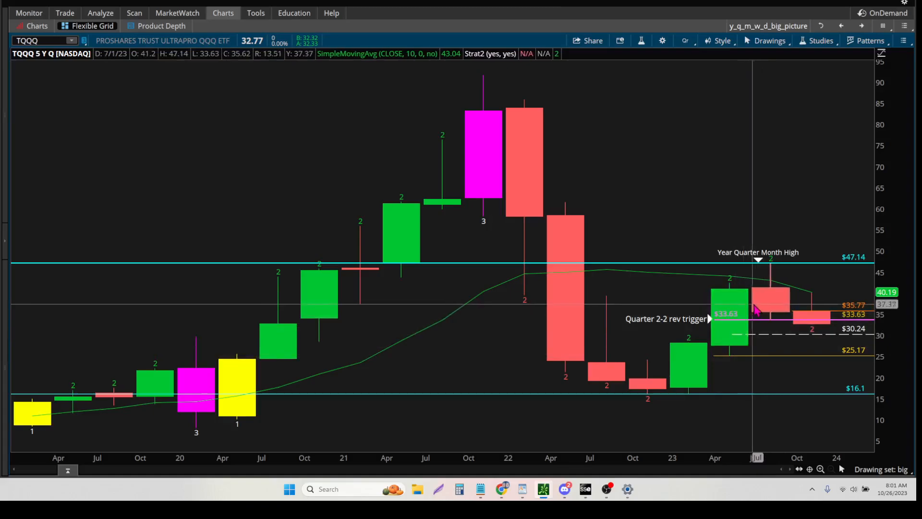
{"action": "mouse_move", "coordinate": [770, 292]}
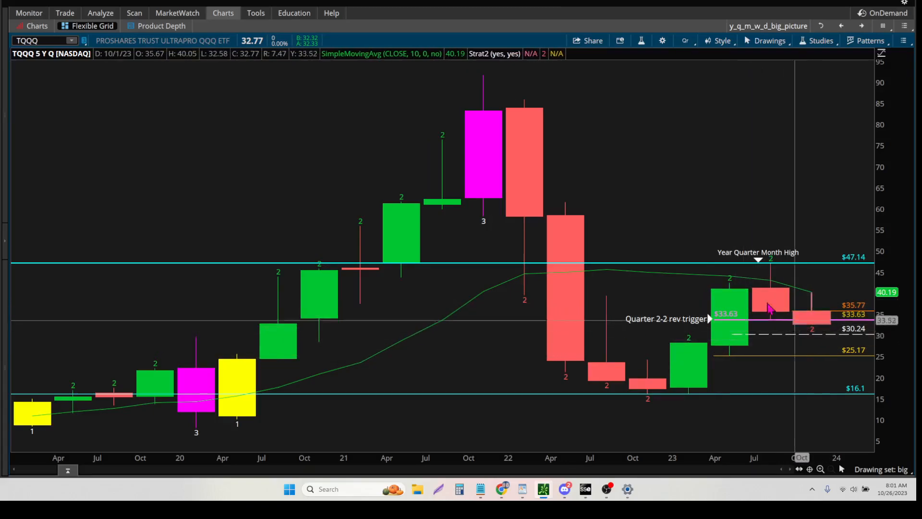
- Show the 2-year monthly TQQQ chart full-size to check the big drawing set levels
{"action": "left_click", "coordinate": [91, 25]}
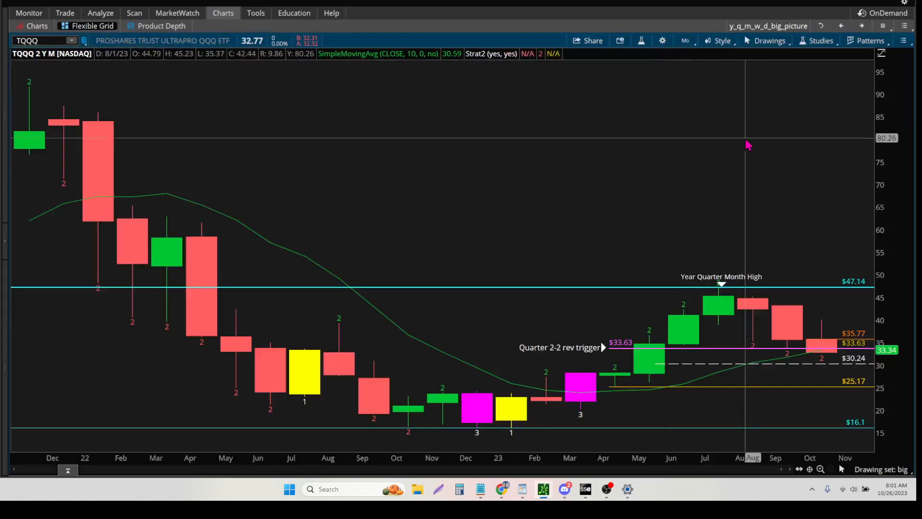
{"action": "mouse_move", "coordinate": [788, 347]}
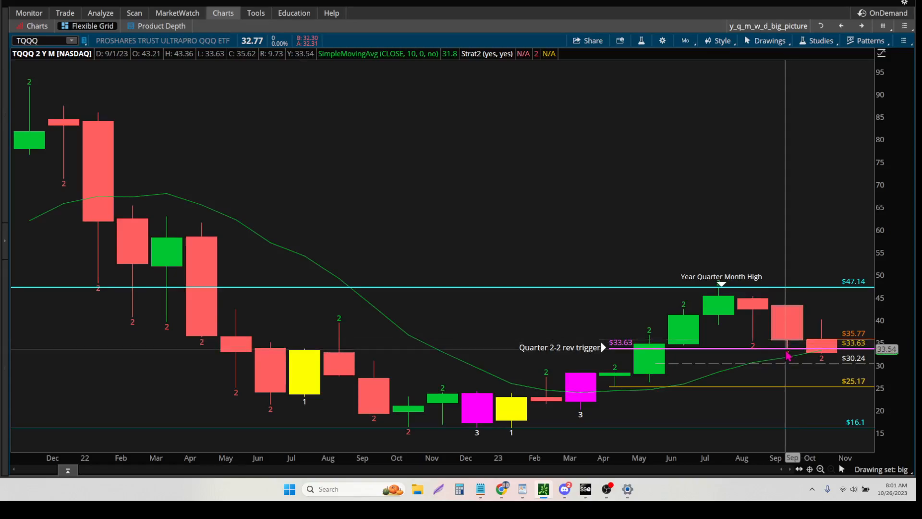
{"action": "mouse_move", "coordinate": [823, 370]}
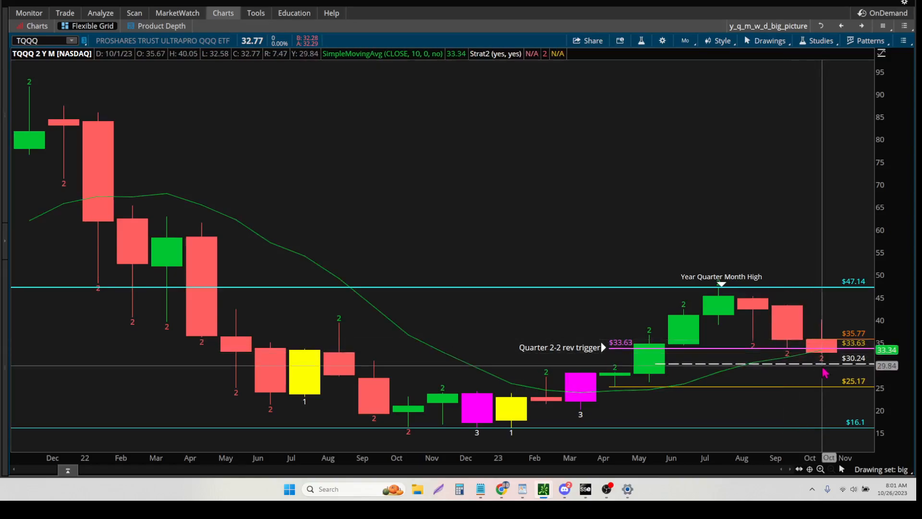
{"action": "mouse_move", "coordinate": [509, 103]}
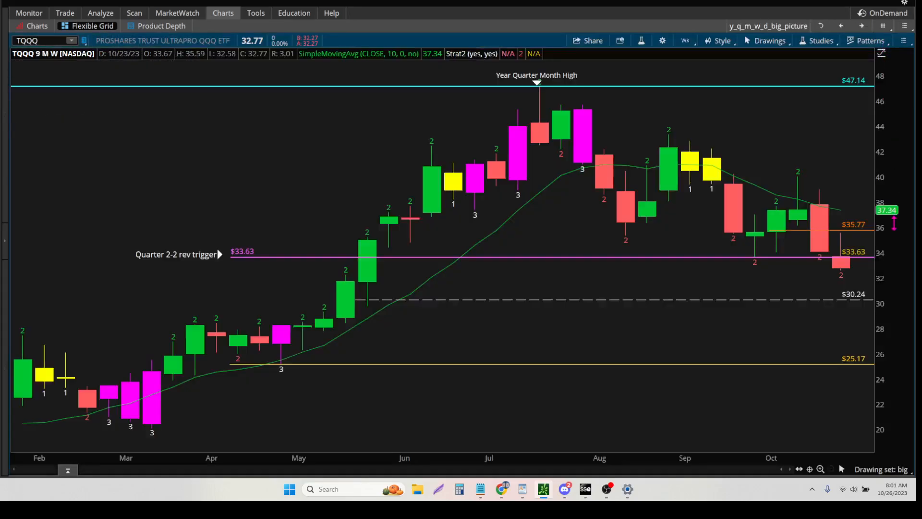
{"action": "mouse_move", "coordinate": [845, 235]}
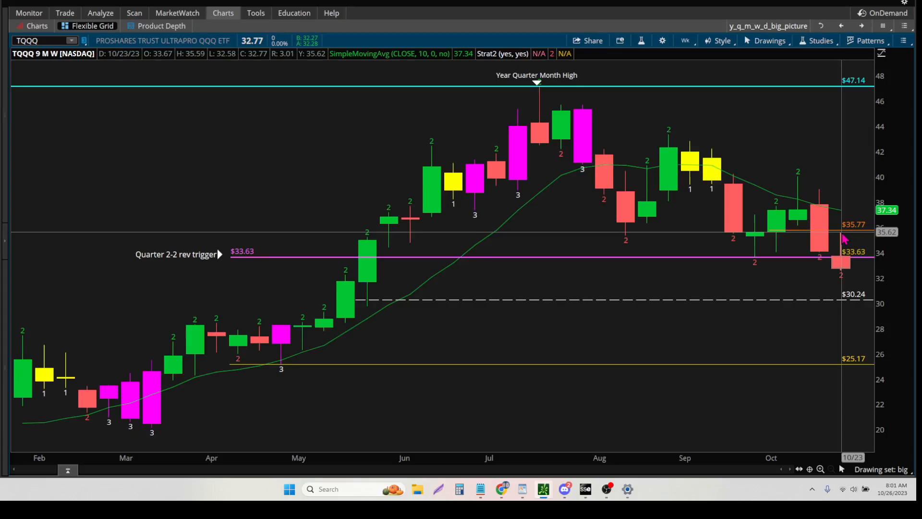
{"action": "mouse_move", "coordinate": [842, 230]}
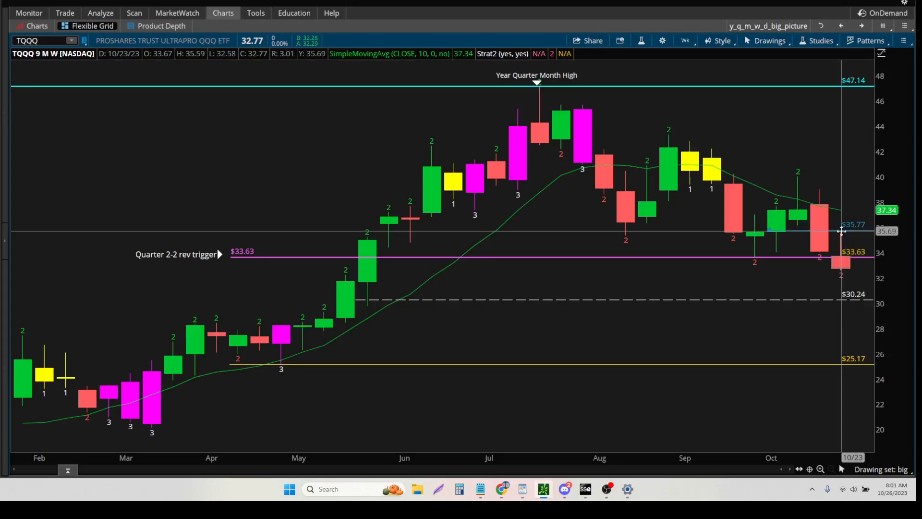
- Correct the orange 35.77 price level to 35.59 and confirm
{"action": "double_click", "coordinate": [842, 231]}
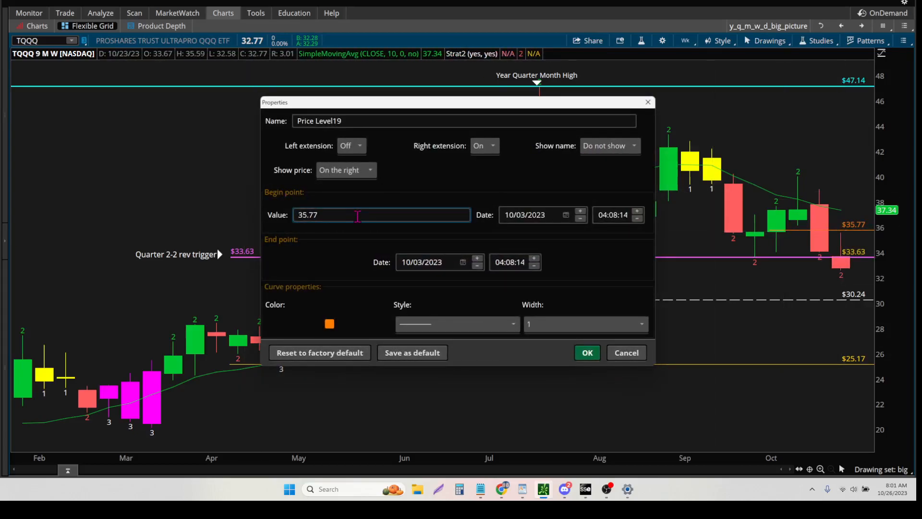
{"action": "type", "text": "35.59"}
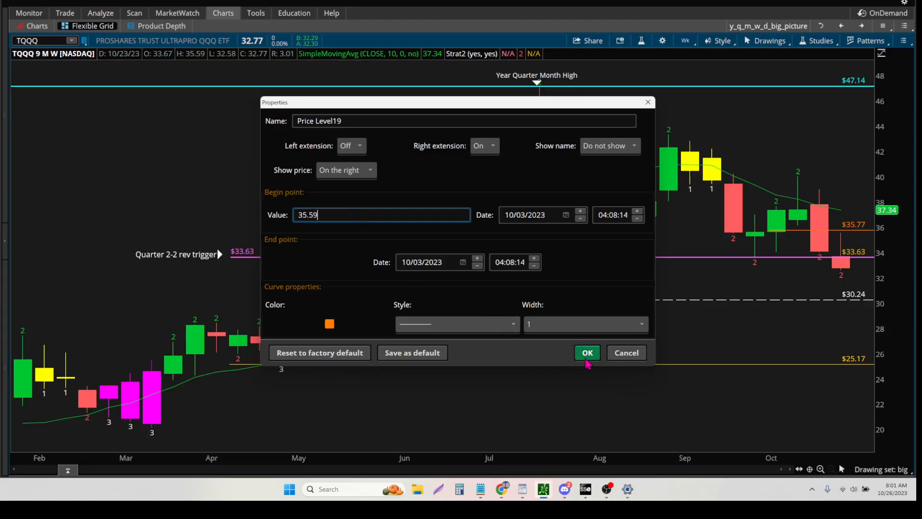
{"action": "left_click", "coordinate": [586, 352]}
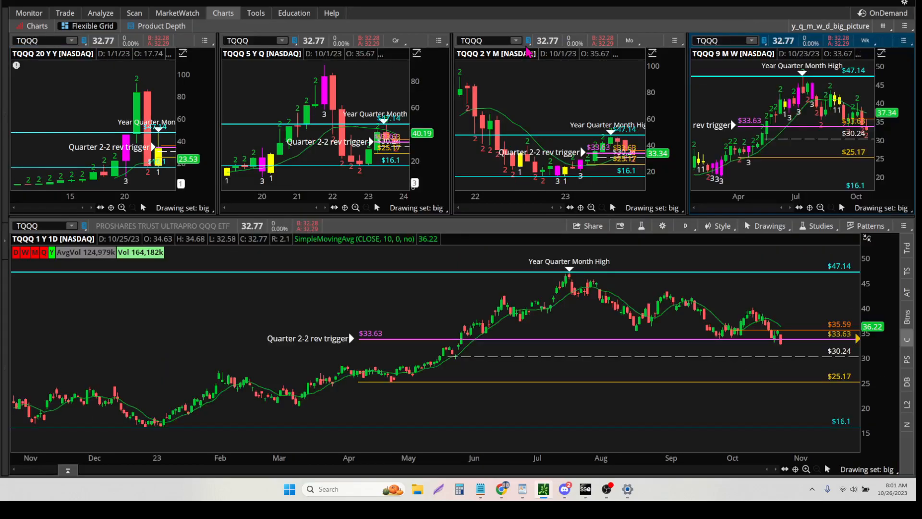
- Return the yearly and monthly TQQQ charts to the Default drawing set
{"action": "left_click", "coordinate": [183, 207]}
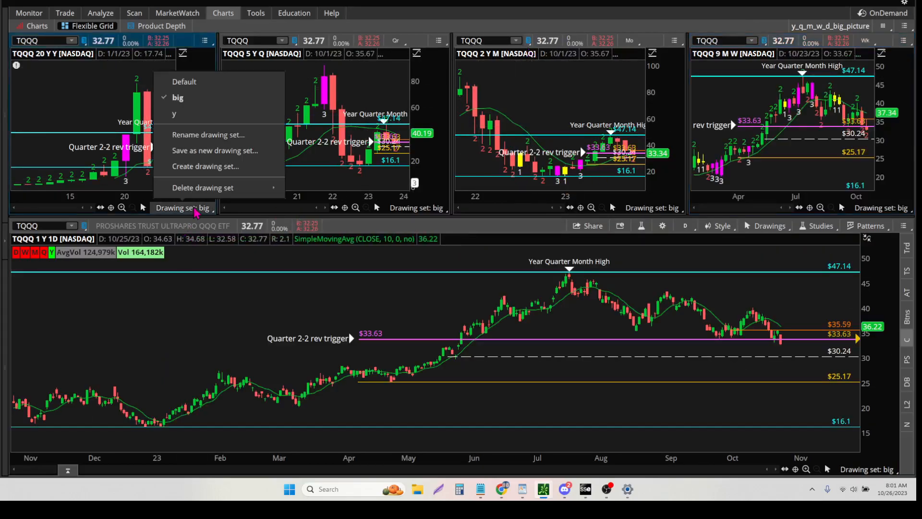
{"action": "left_click", "coordinate": [184, 80]}
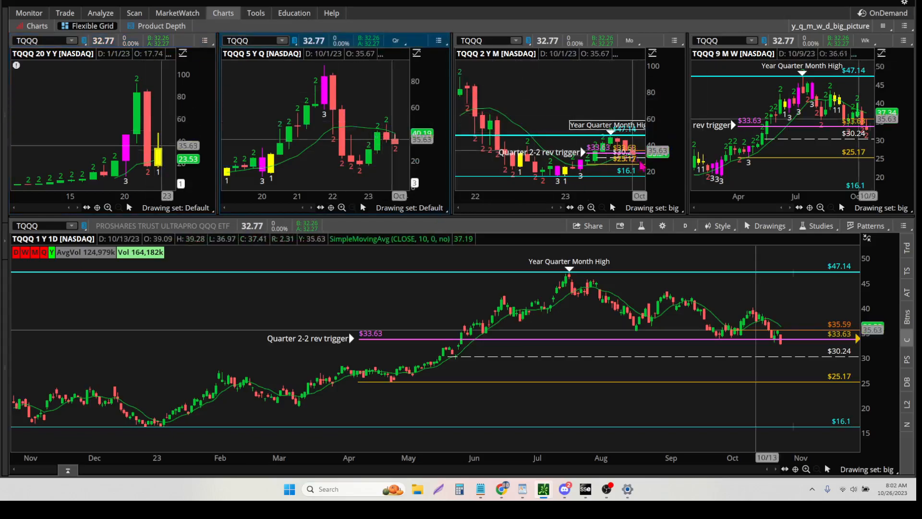
{"action": "left_click", "coordinate": [653, 207]}
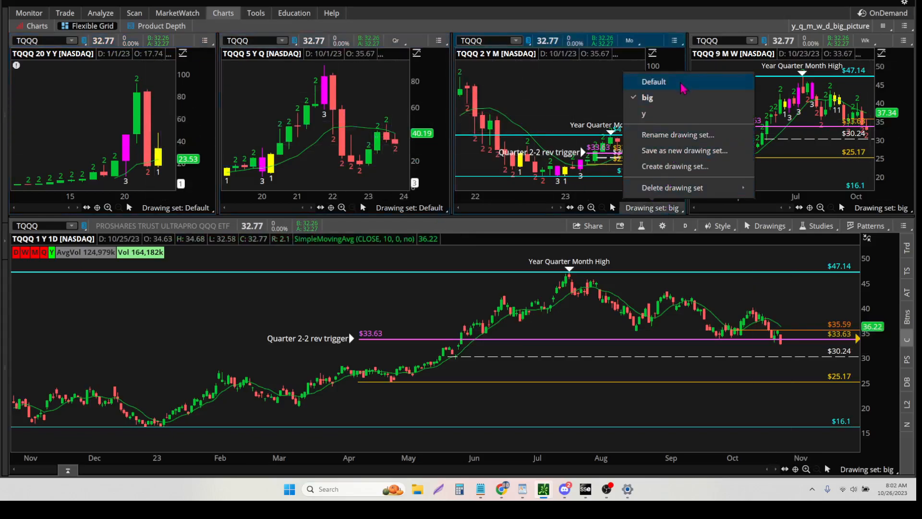
{"action": "left_click", "coordinate": [653, 81]}
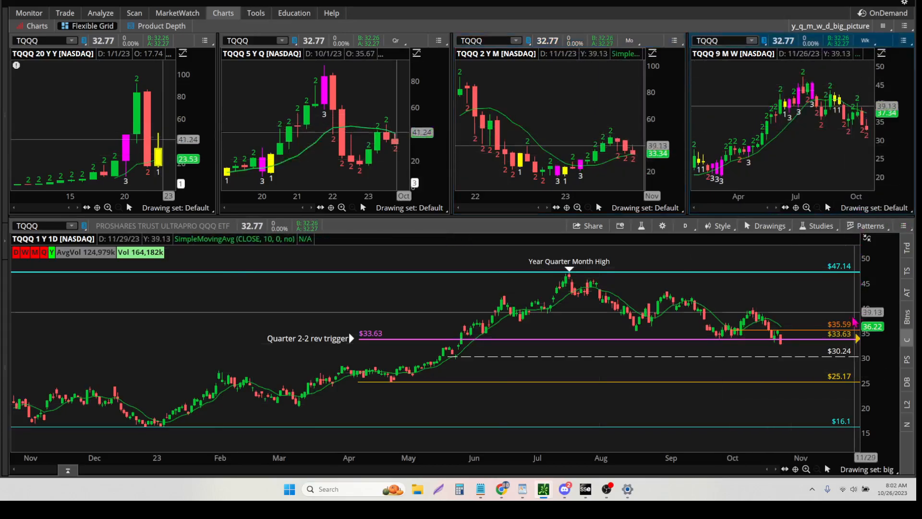
{"action": "mouse_move", "coordinate": [693, 363]}
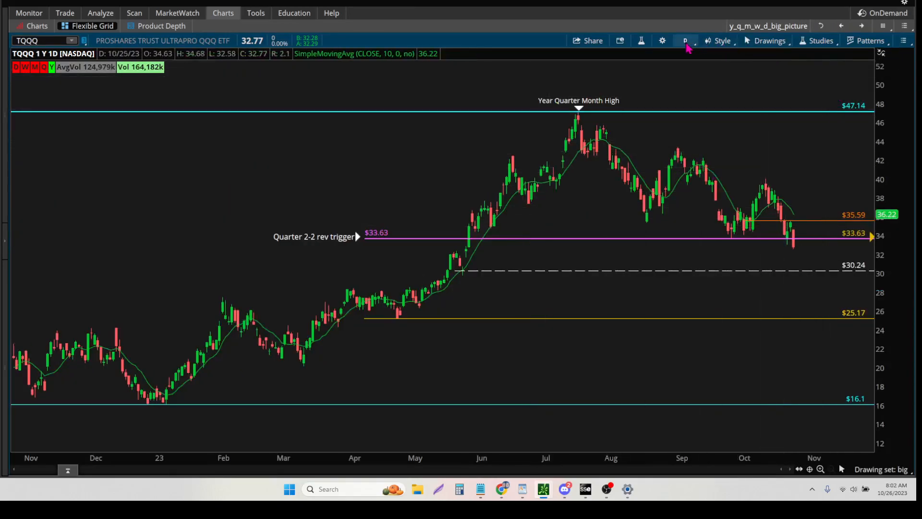
- Change the full-size daily chart's time frame to 2 Y : 1D from Favorites
{"action": "left_click", "coordinate": [684, 40]}
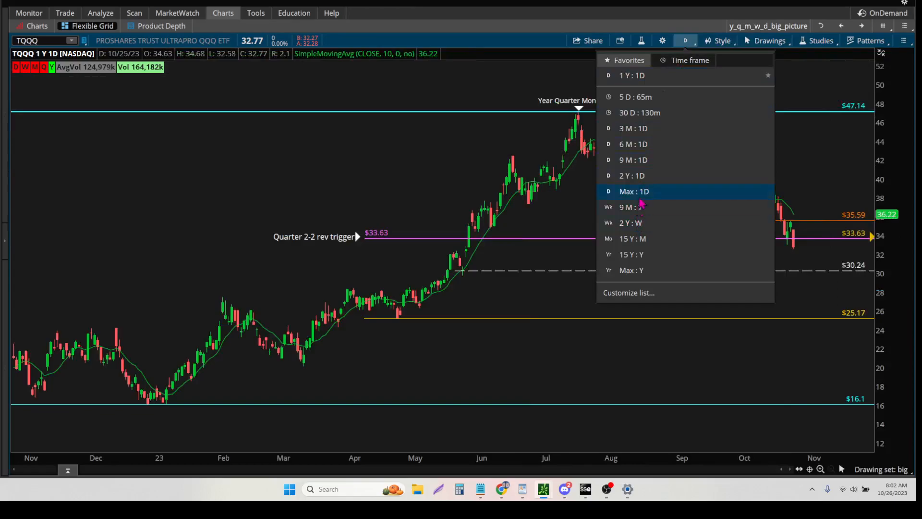
{"action": "left_click", "coordinate": [632, 175]}
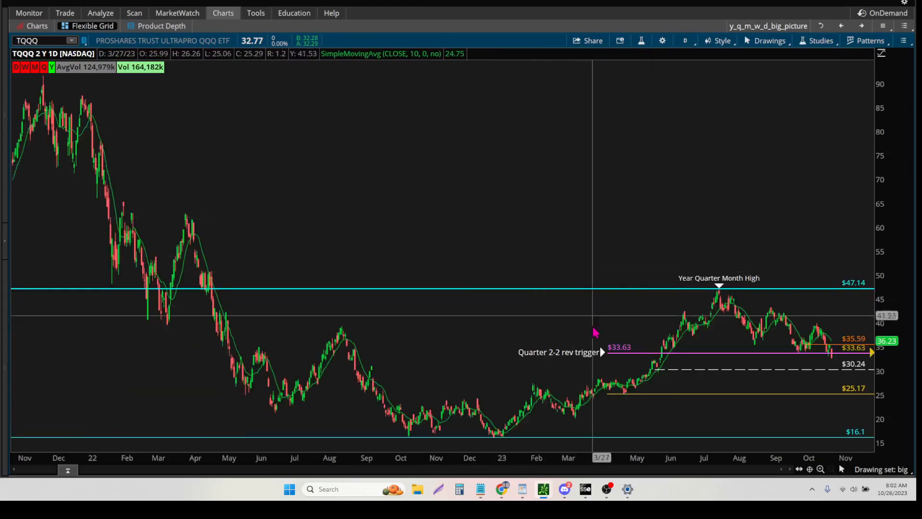
{"action": "mouse_move", "coordinate": [668, 380]}
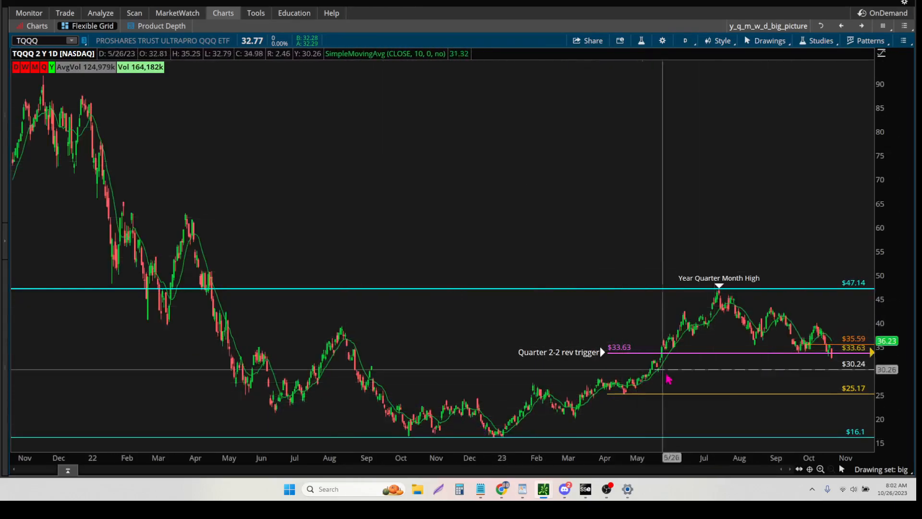
{"action": "mouse_move", "coordinate": [856, 397]}
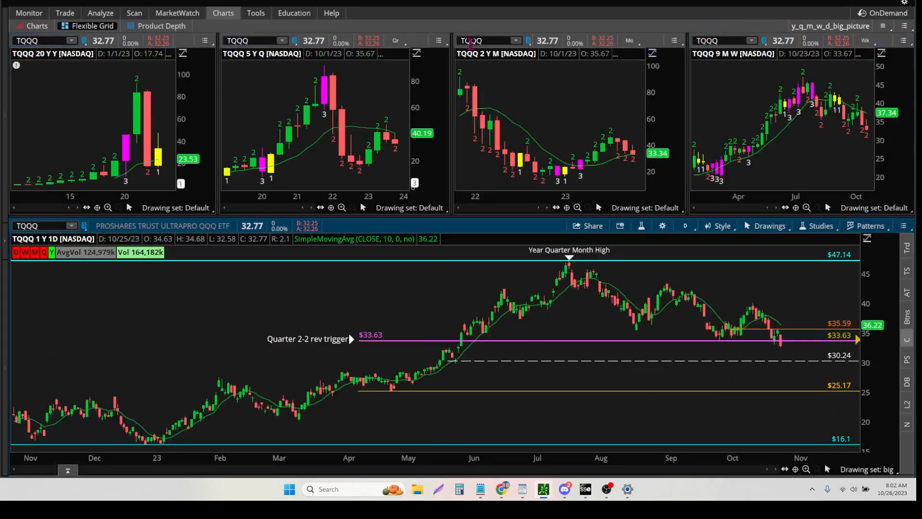
{"action": "mouse_move", "coordinate": [650, 437]}
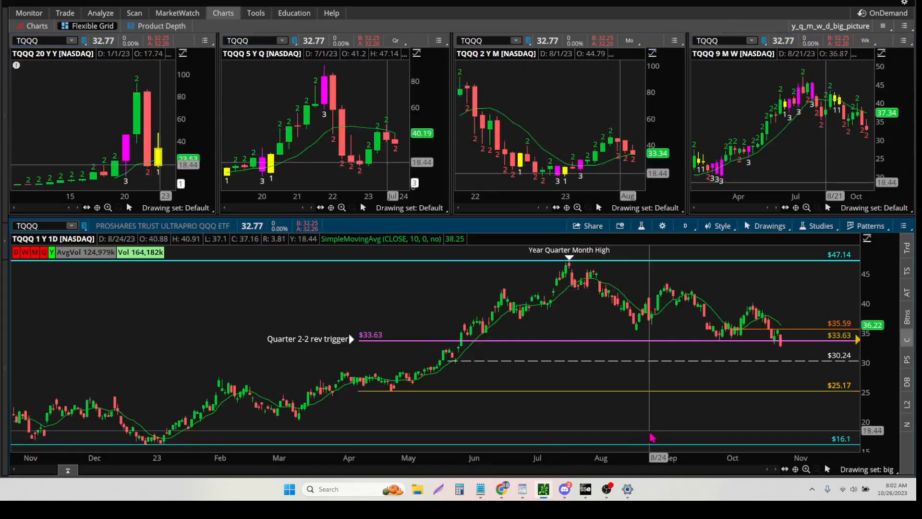
{"action": "mouse_move", "coordinate": [652, 435]}
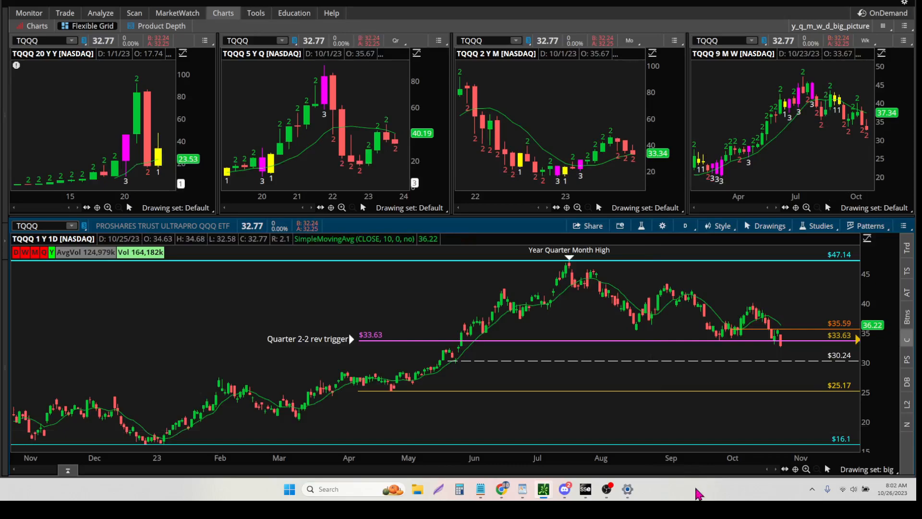
{"action": "mouse_move", "coordinate": [695, 493]}
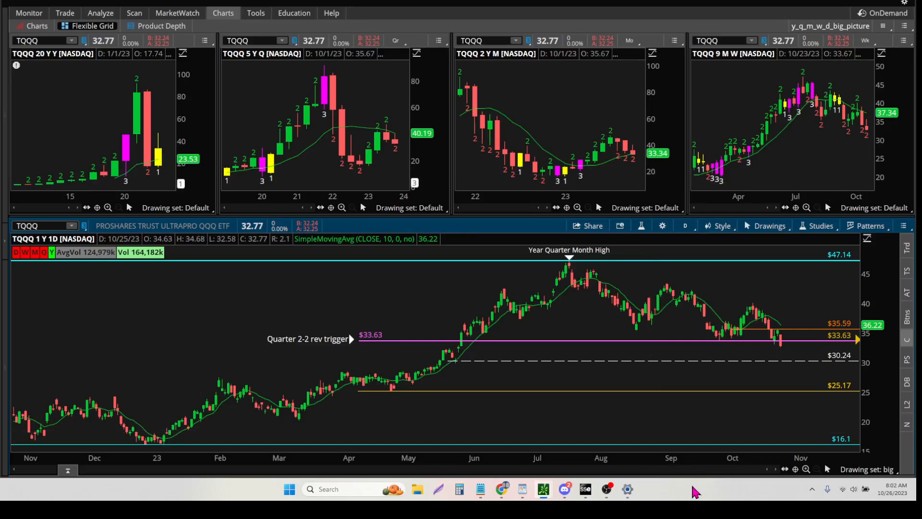